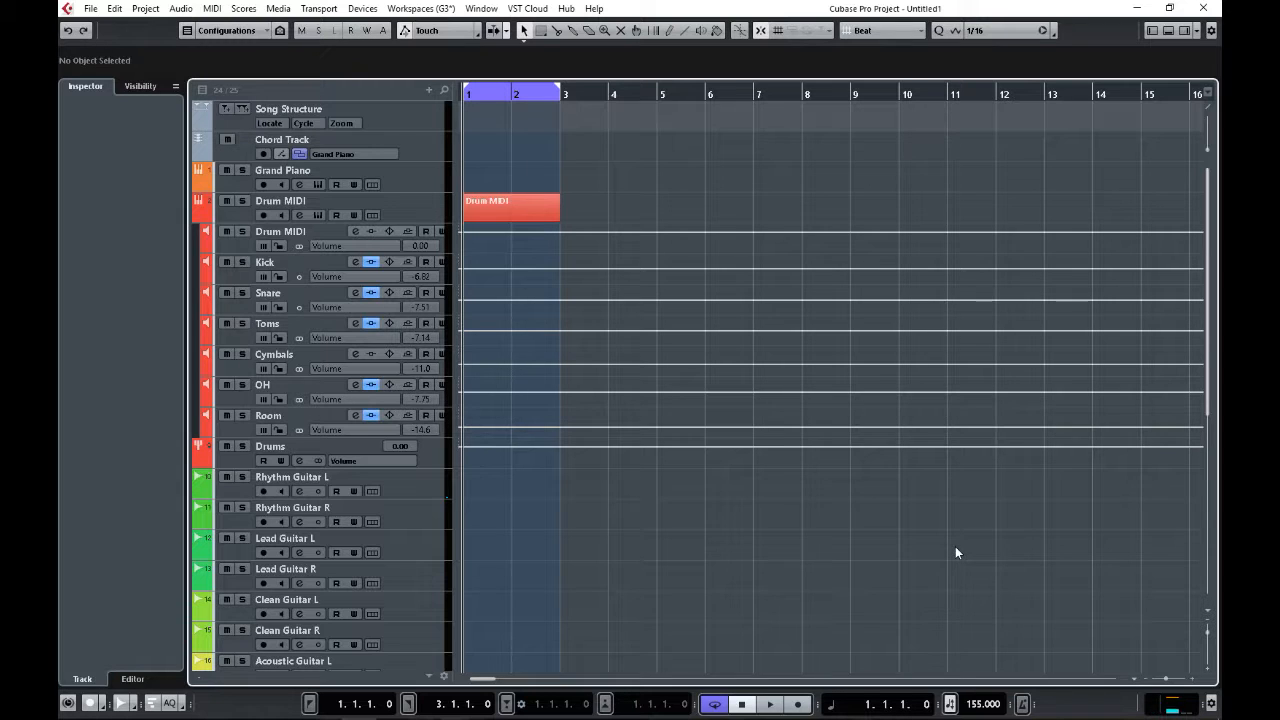
mouse_move(843, 450)
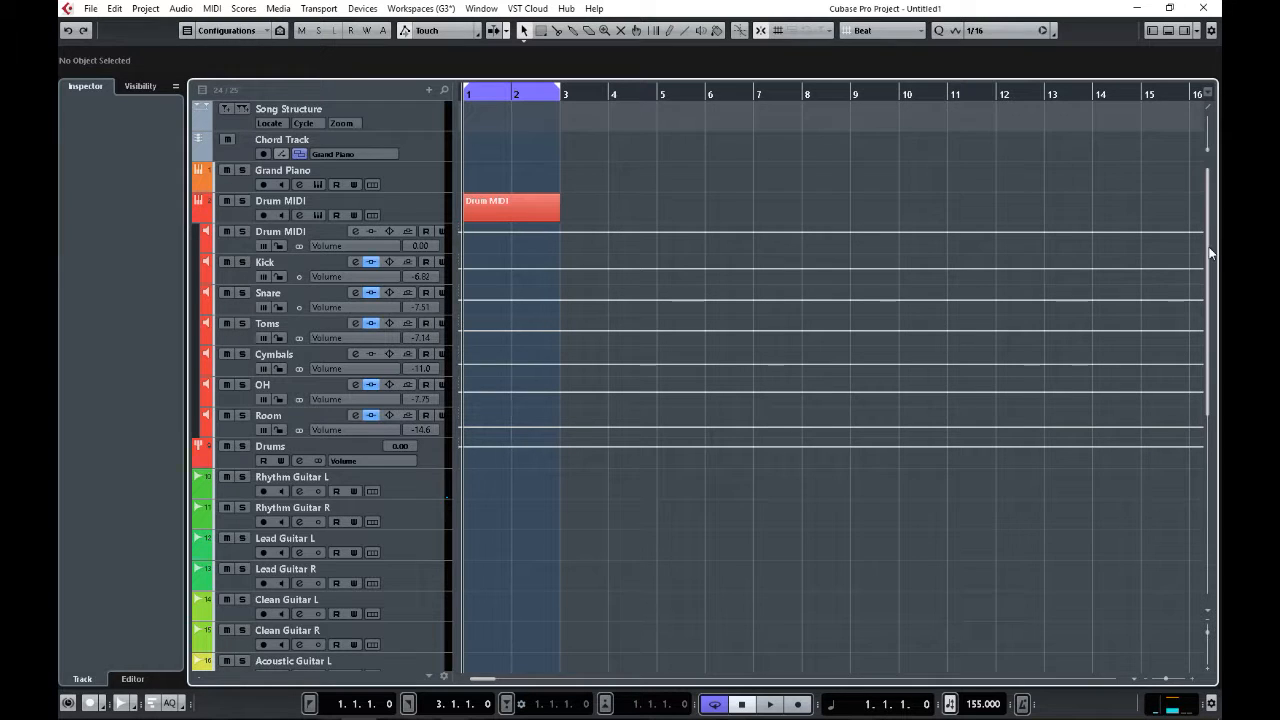
- Open the toolbar track color selector to show presets like Drums, Piano, Bass and Vocals
scroll("down", 3)
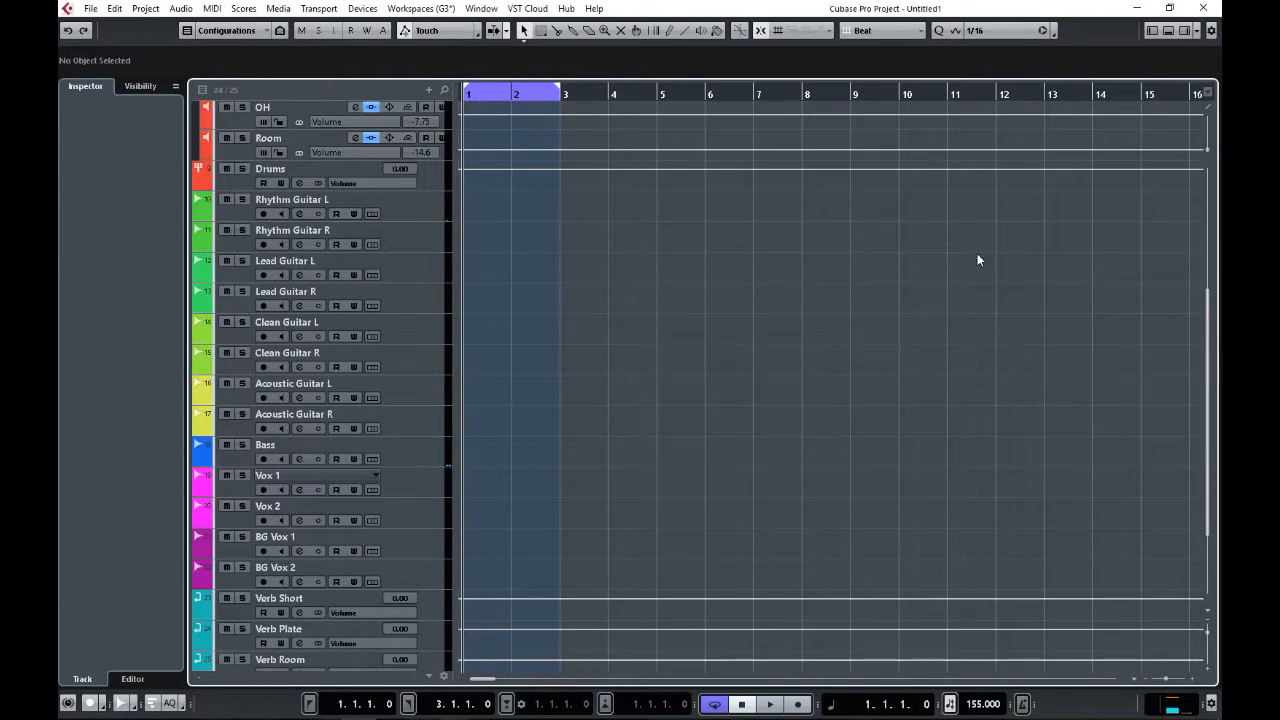
mouse_move(442, 434)
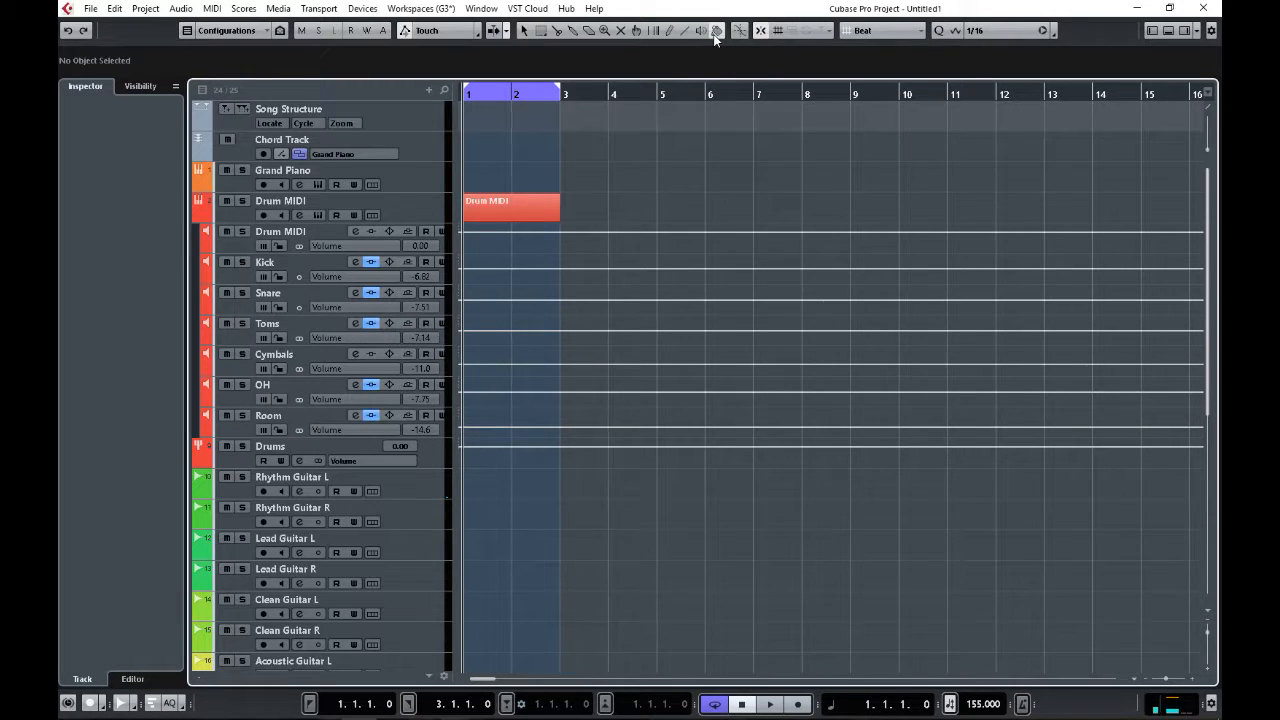
left_click(716, 30)
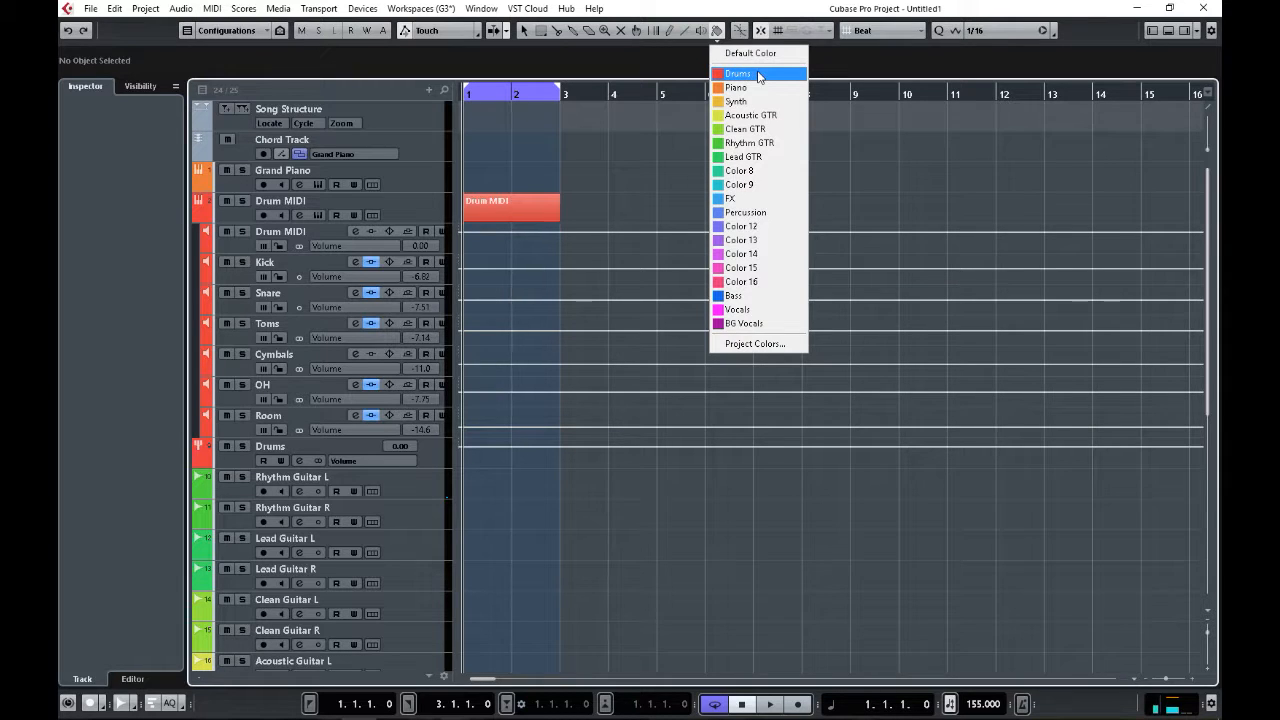
mouse_move(760, 102)
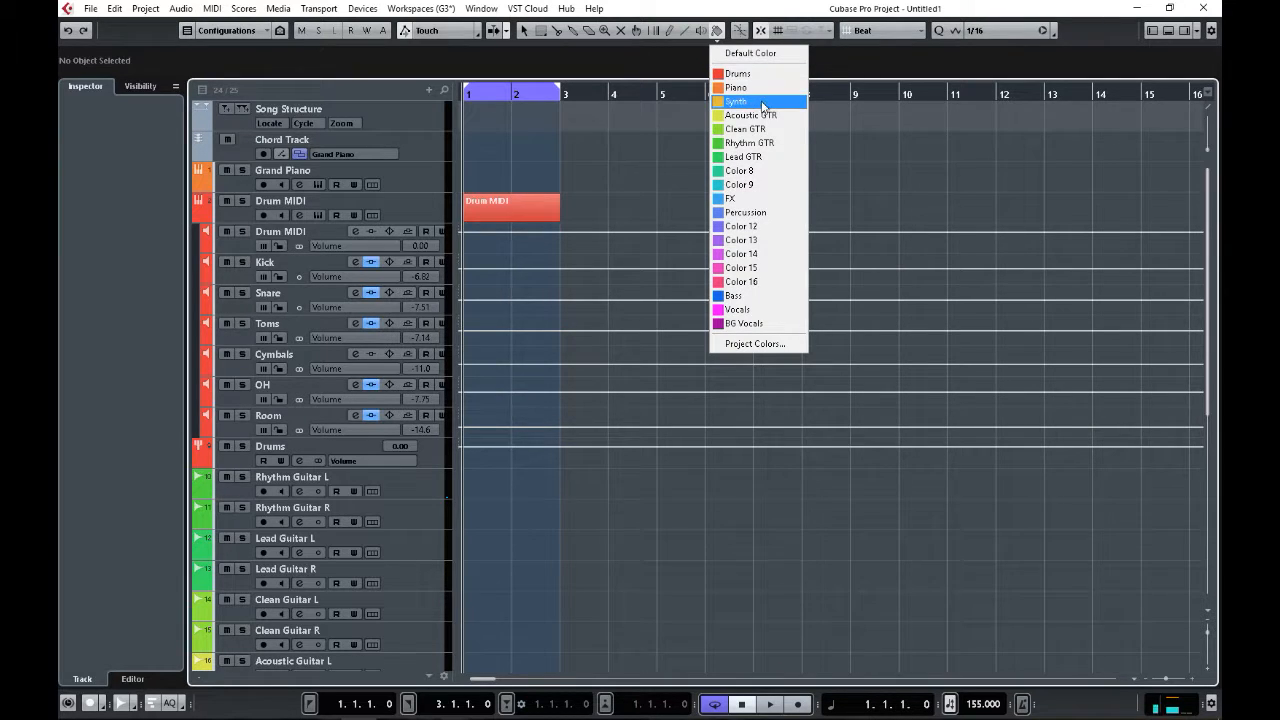
mouse_move(765, 226)
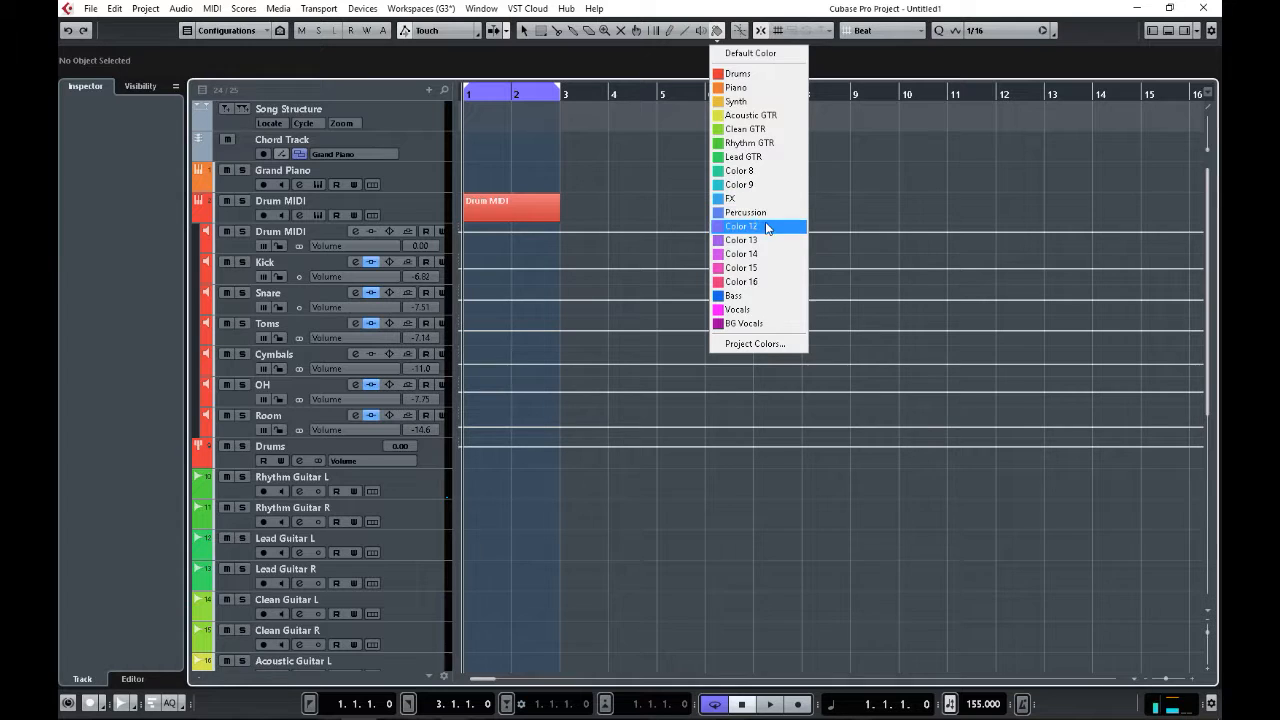
mouse_move(758, 282)
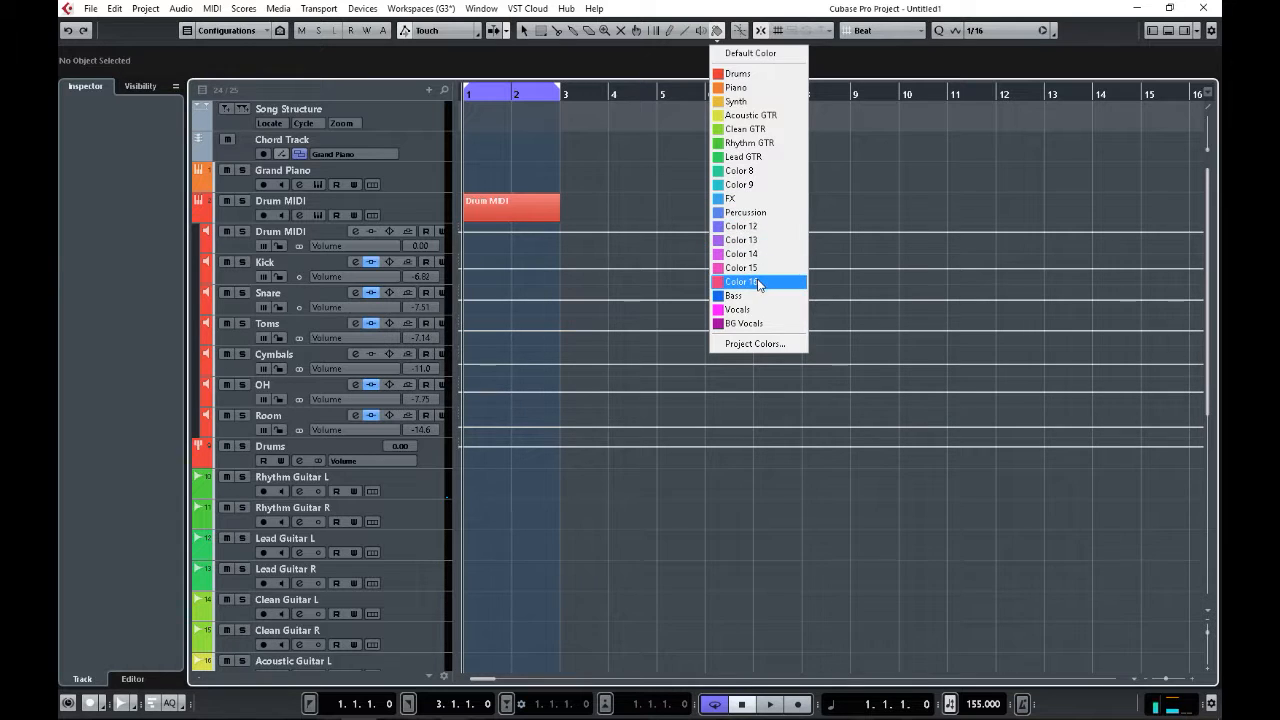
mouse_move(741, 267)
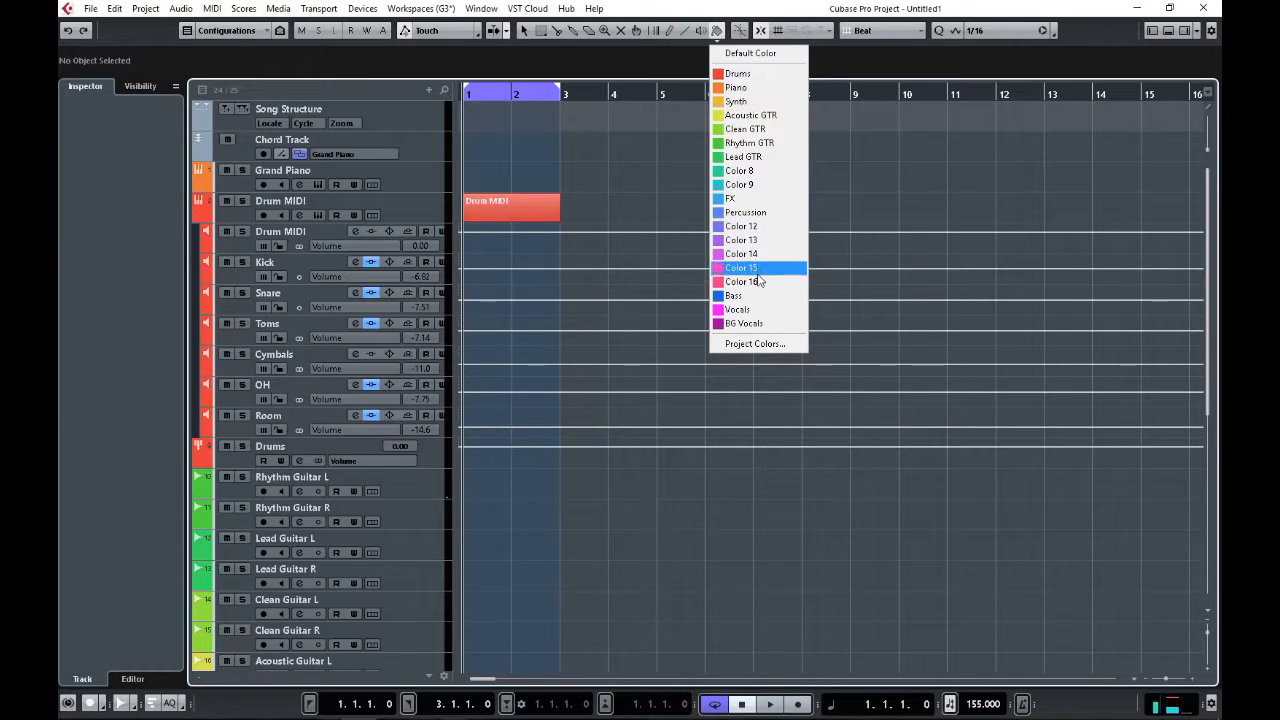
mouse_move(738, 73)
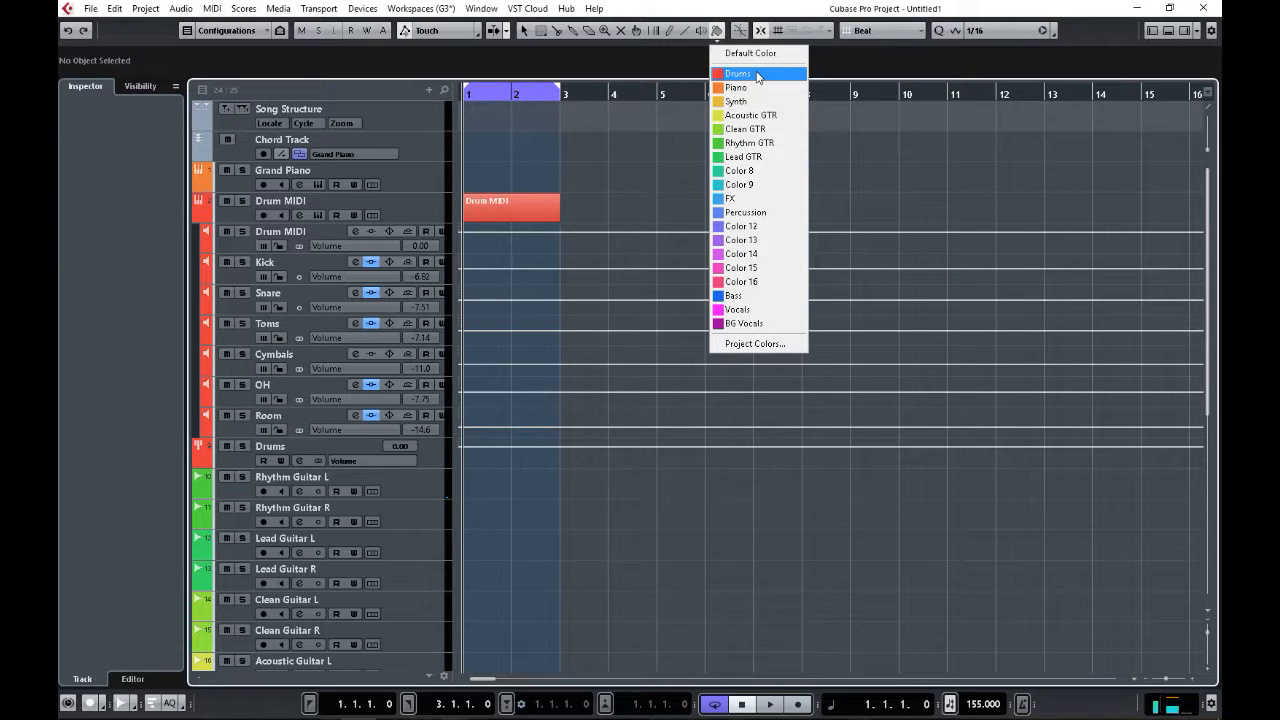
mouse_move(745, 87)
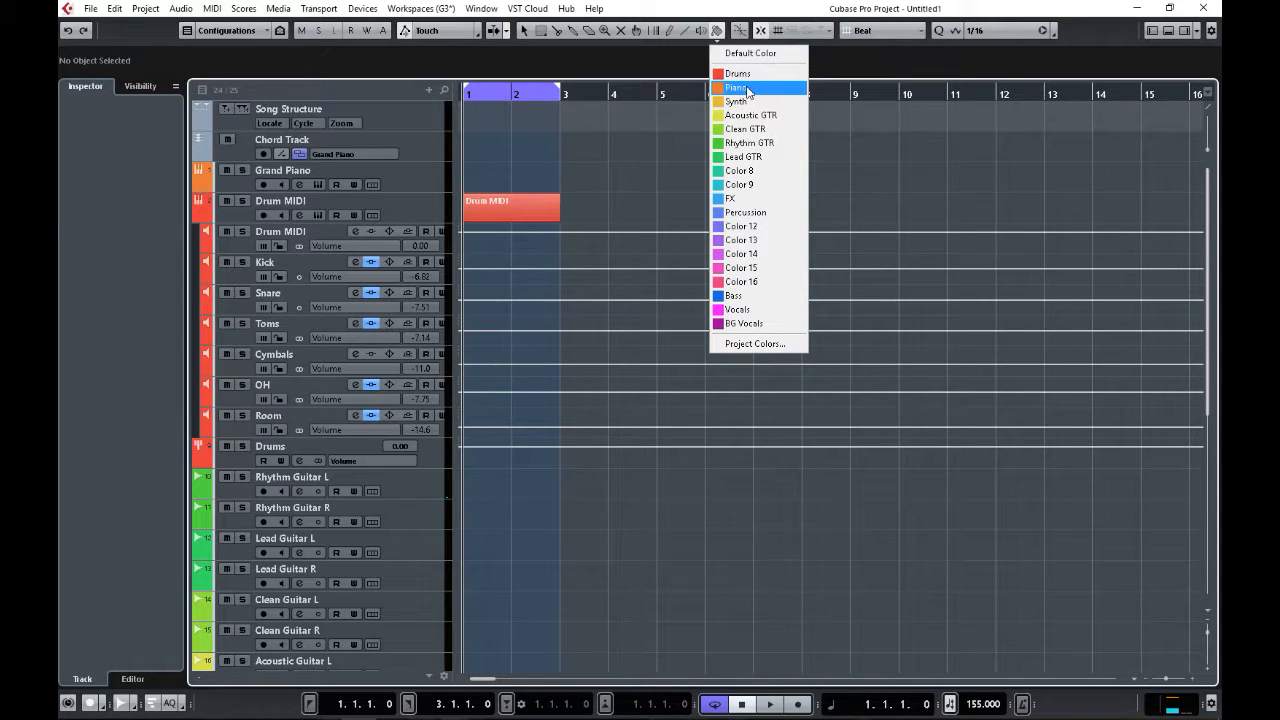
mouse_move(744, 101)
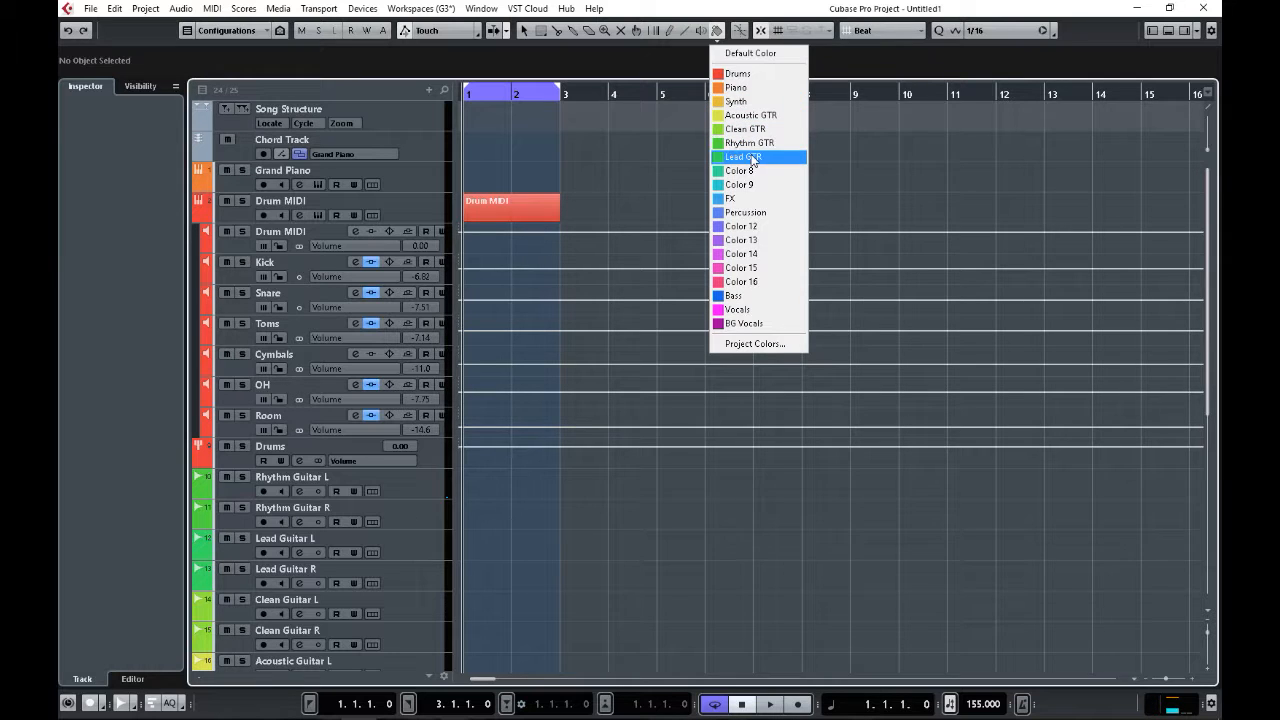
mouse_move(765, 212)
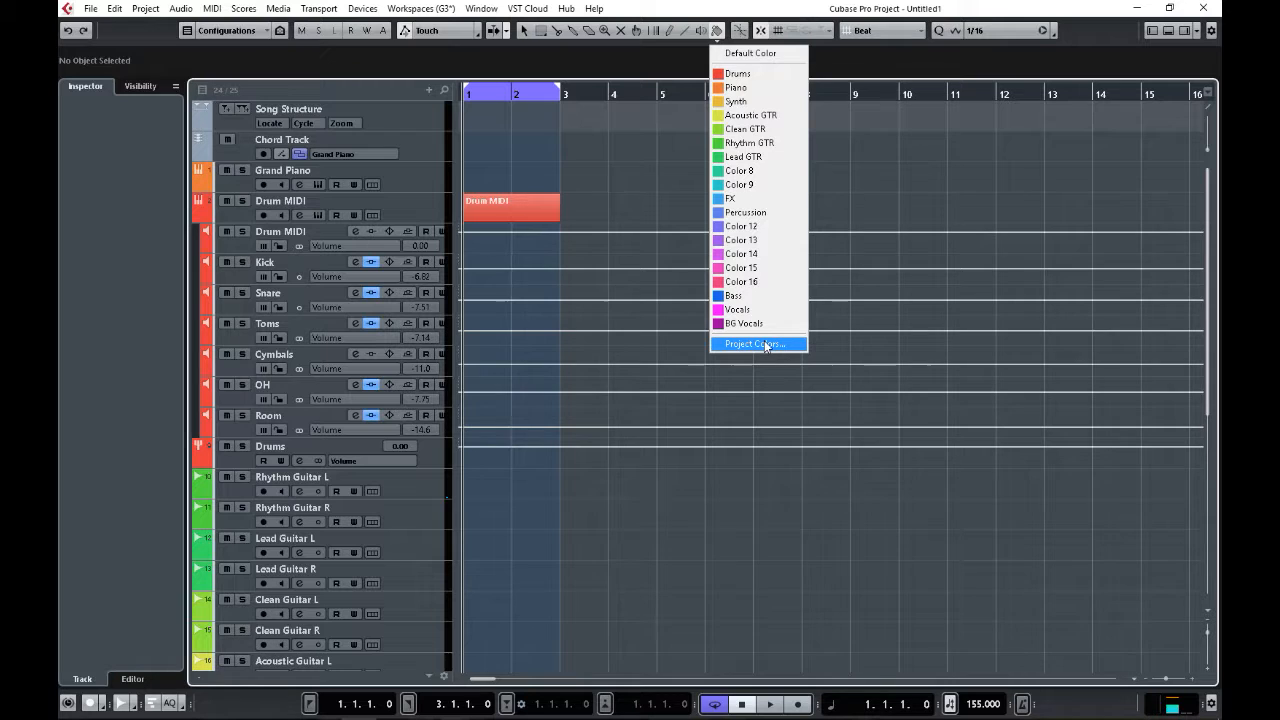
left_click(755, 344)
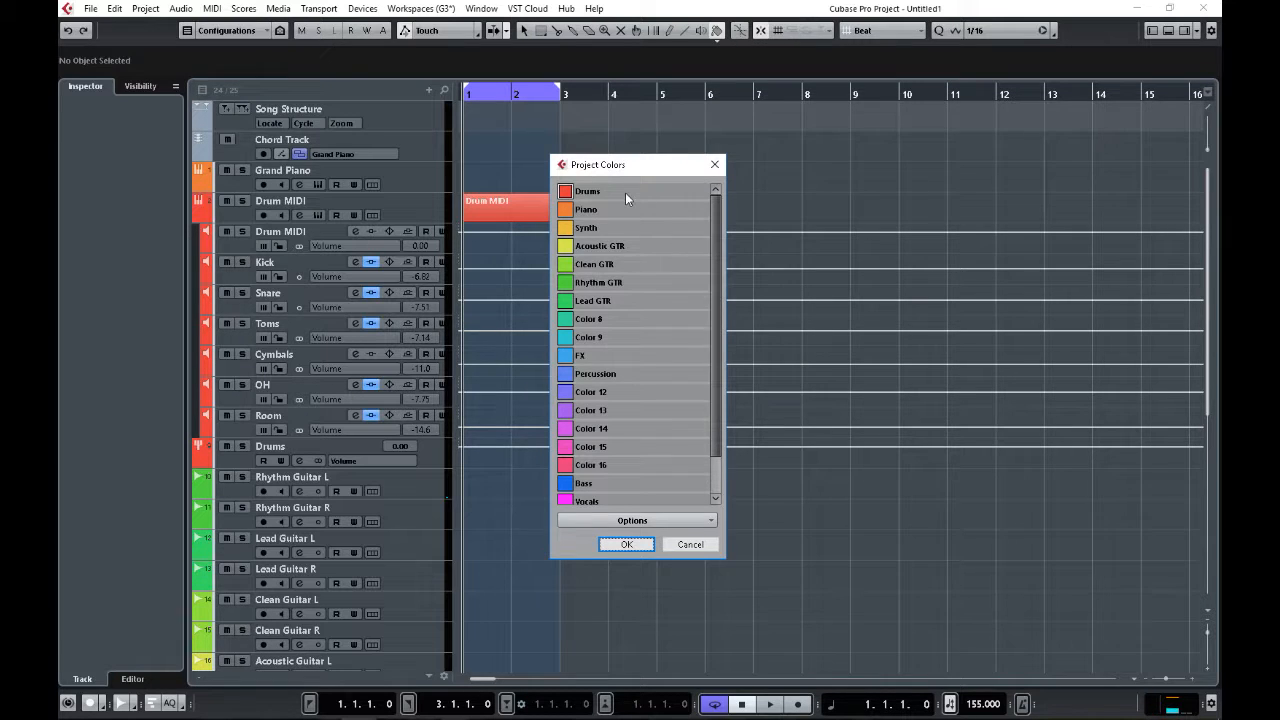
left_click(587, 191)
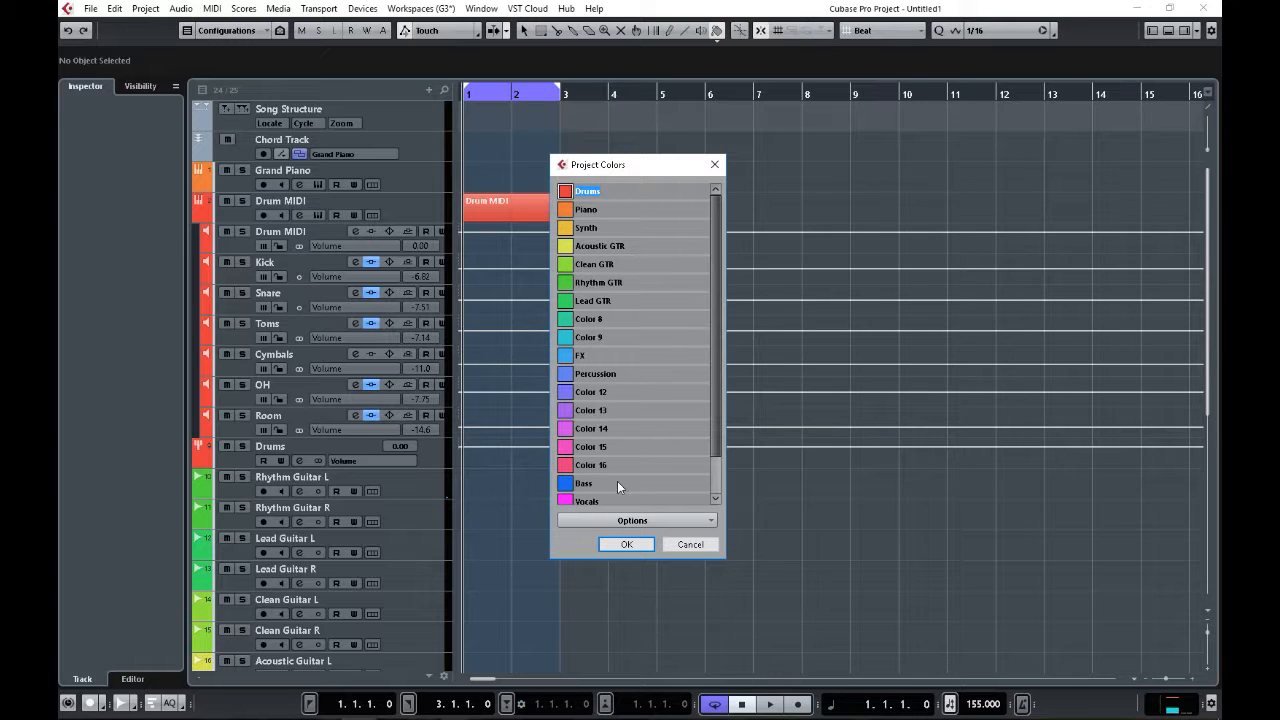
scroll("down", 3)
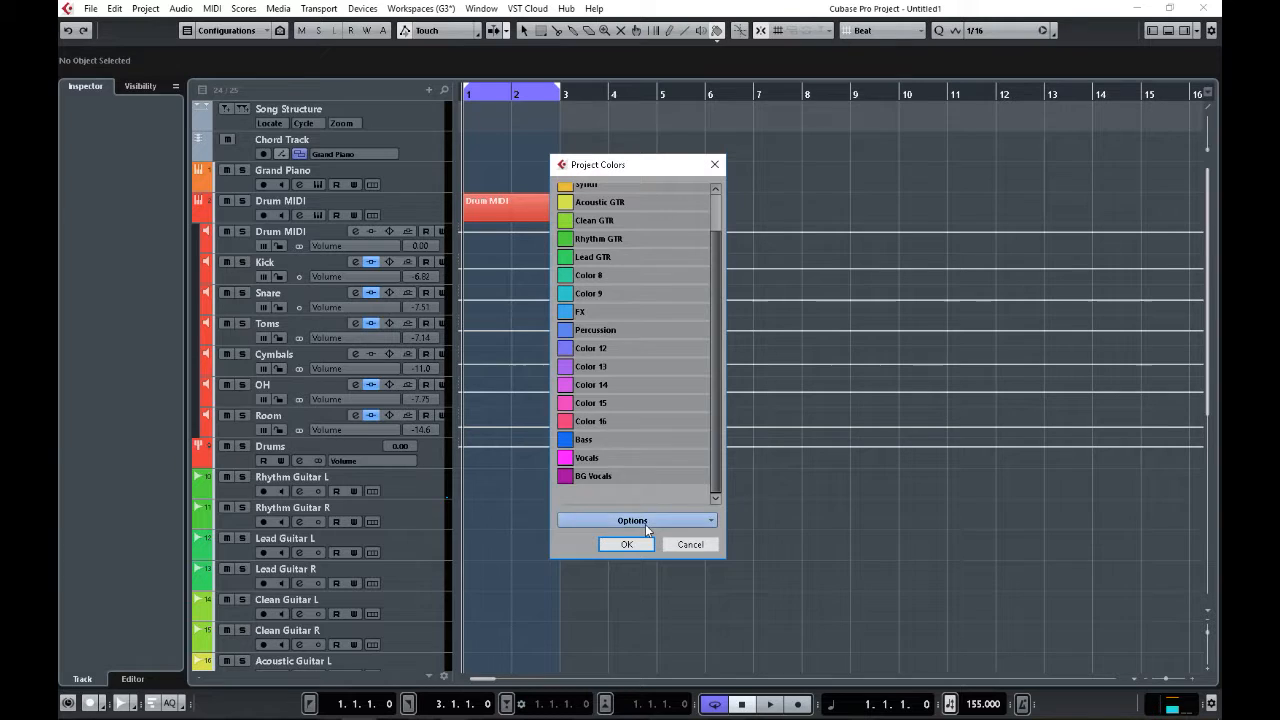
left_click(632, 520)
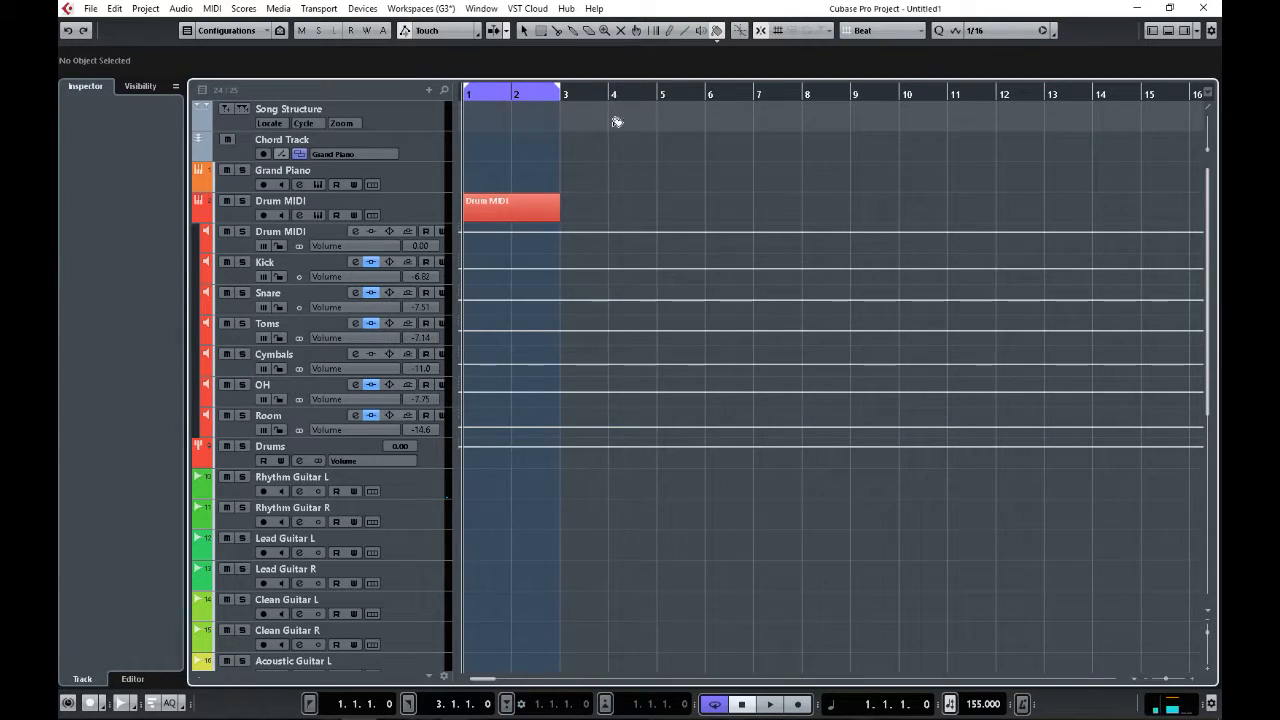
- Reopen the toolbar track color selector showing the named color presets
left_click(717, 30)
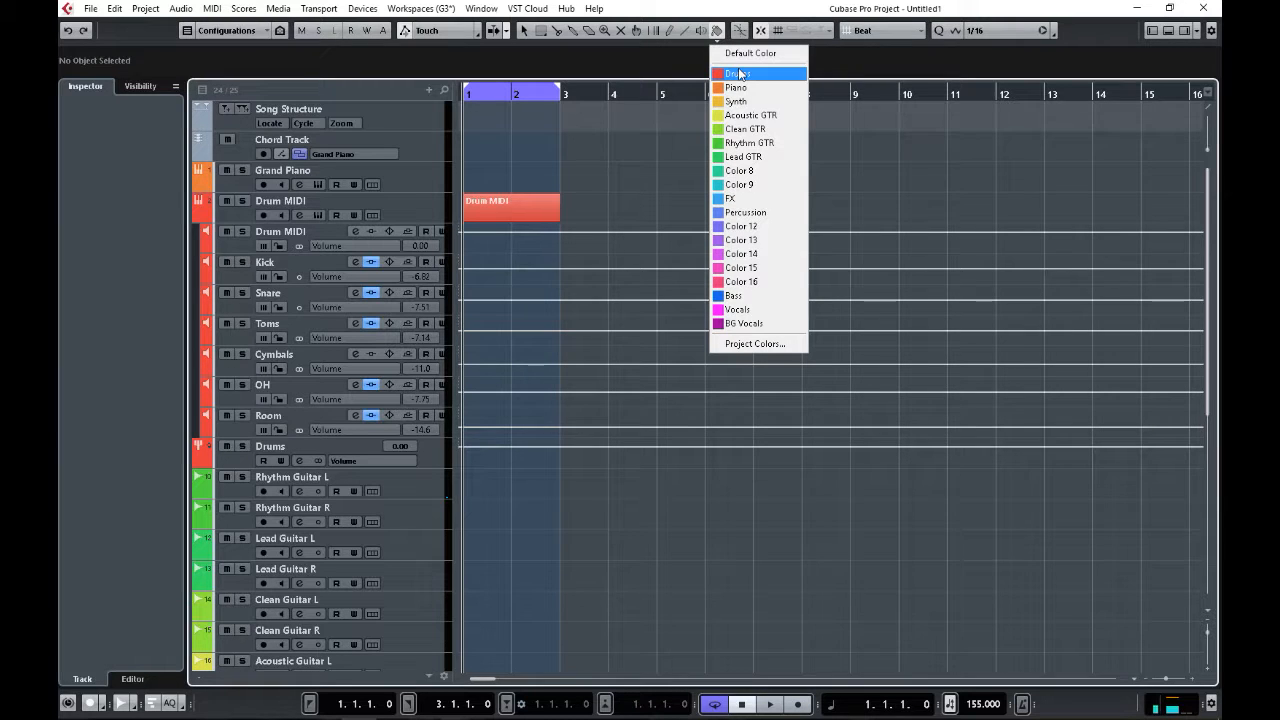
mouse_move(742, 225)
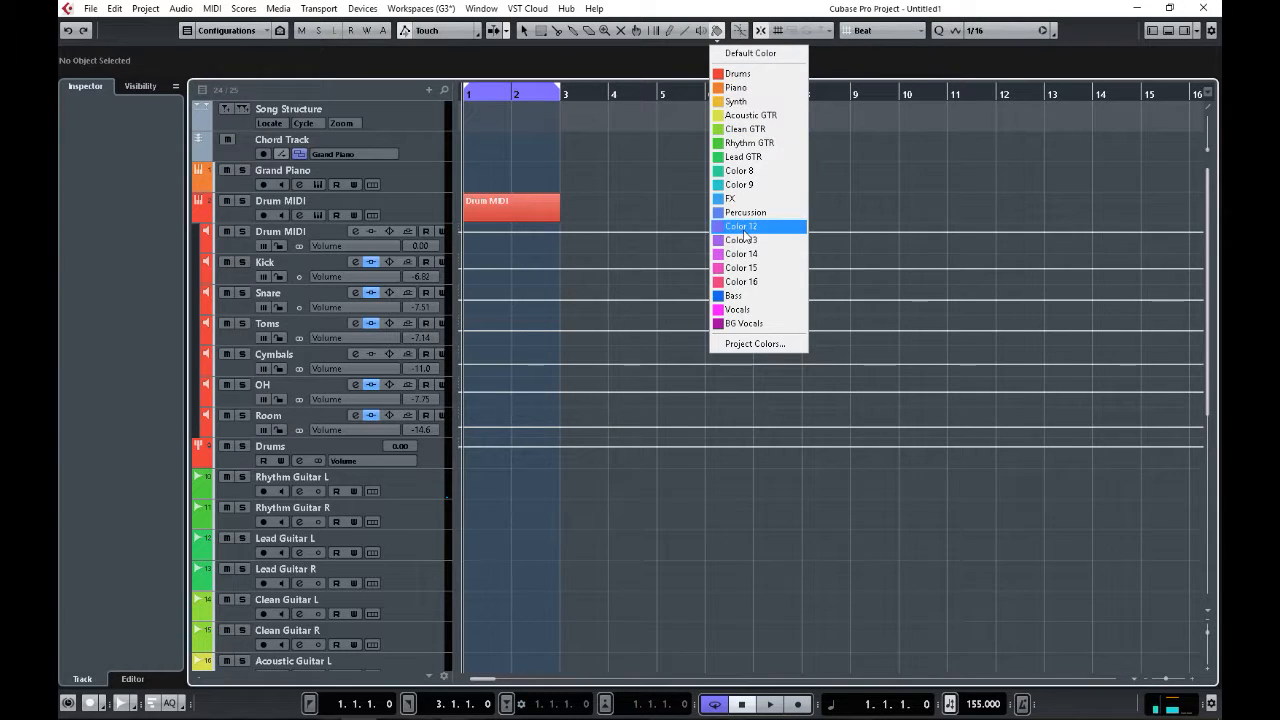
mouse_move(748, 309)
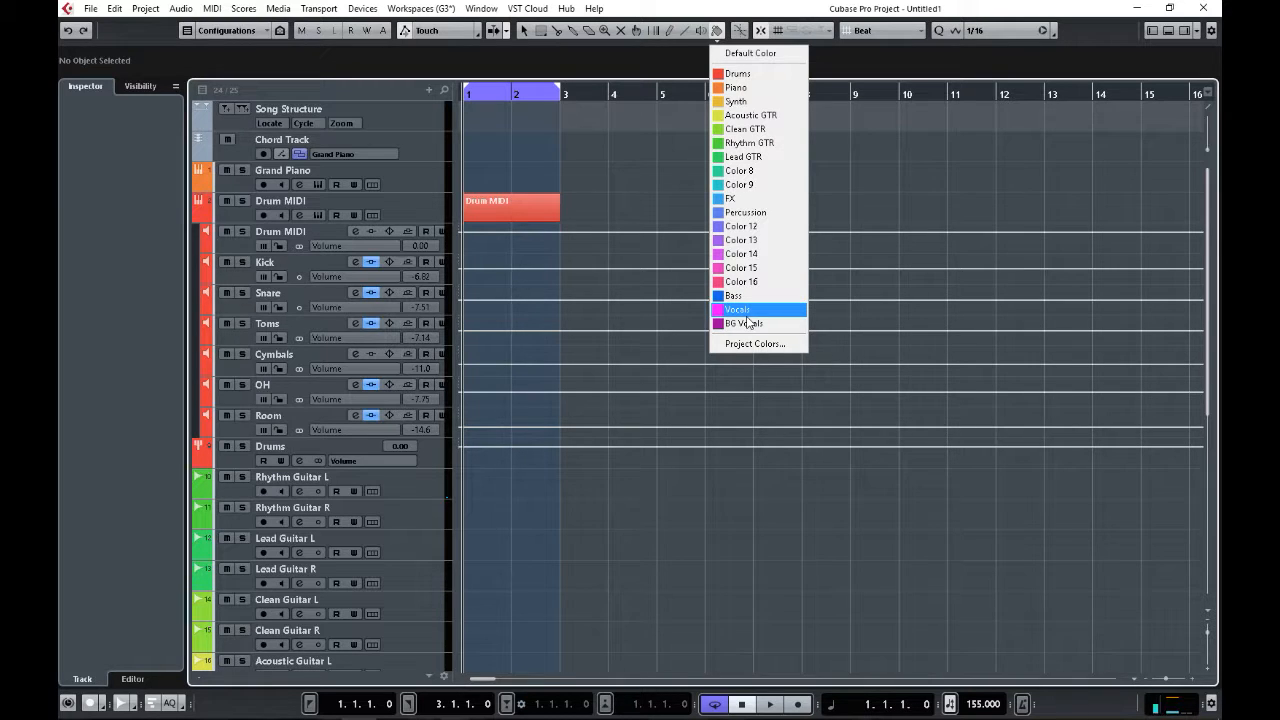
- Append a brown 'New Color' after BG Vocals in Project Colors and confirm with OK
left_click(755, 343)
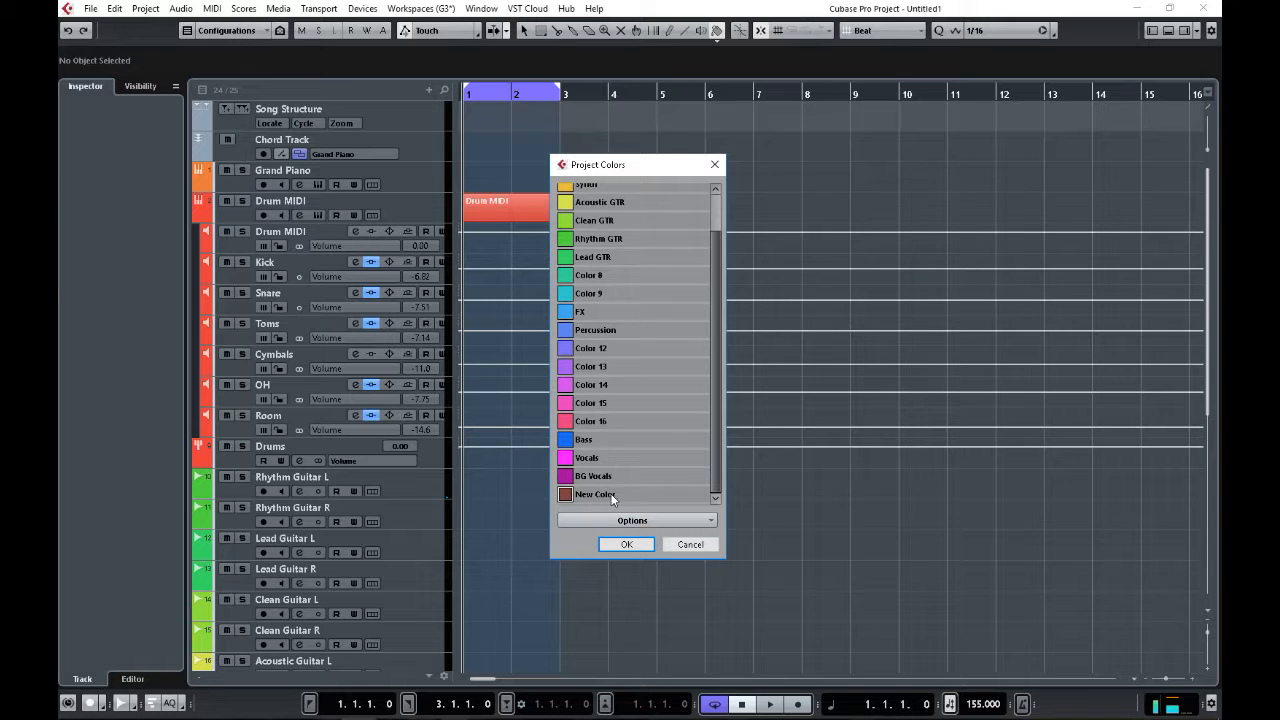
mouse_move(630, 410)
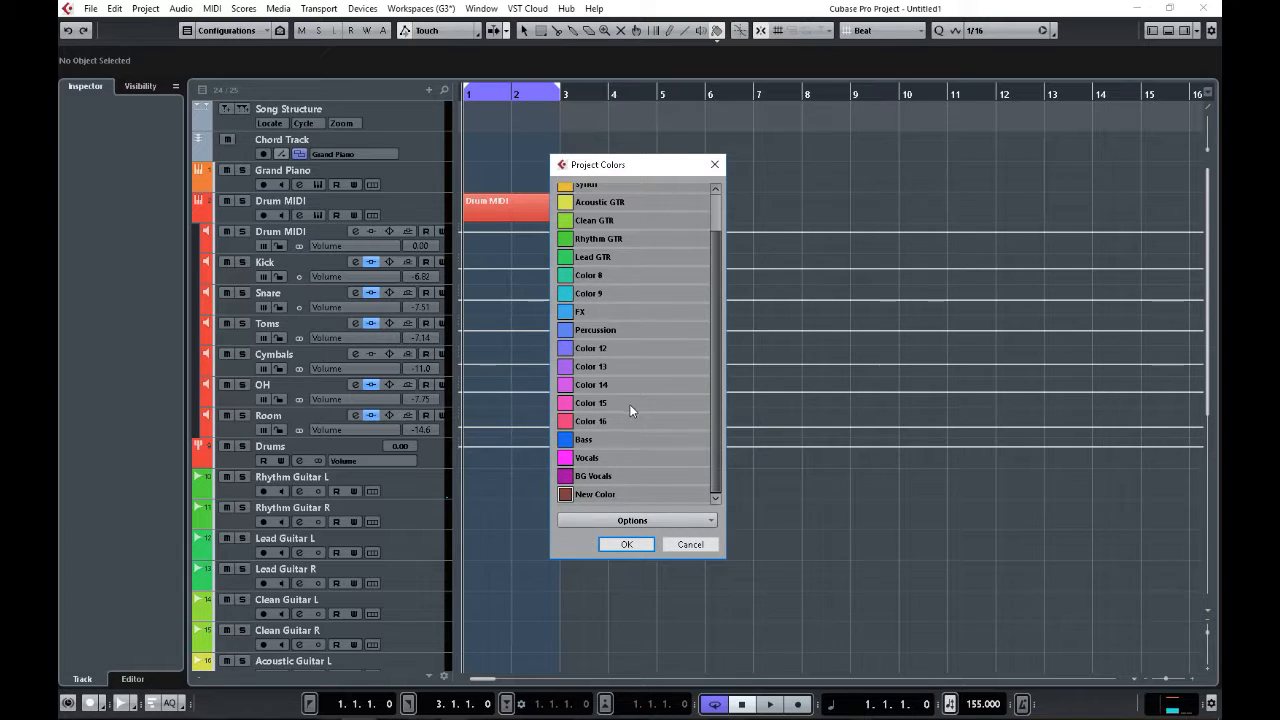
mouse_move(372, 490)
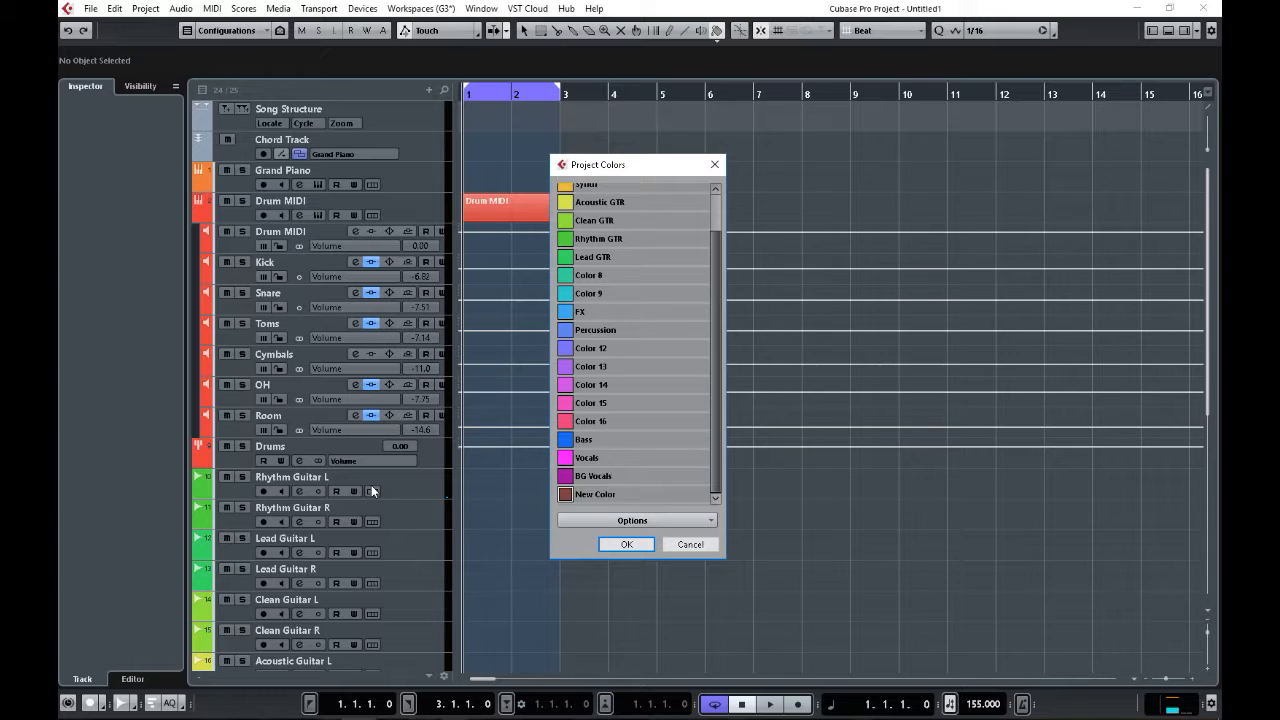
mouse_move(612, 368)
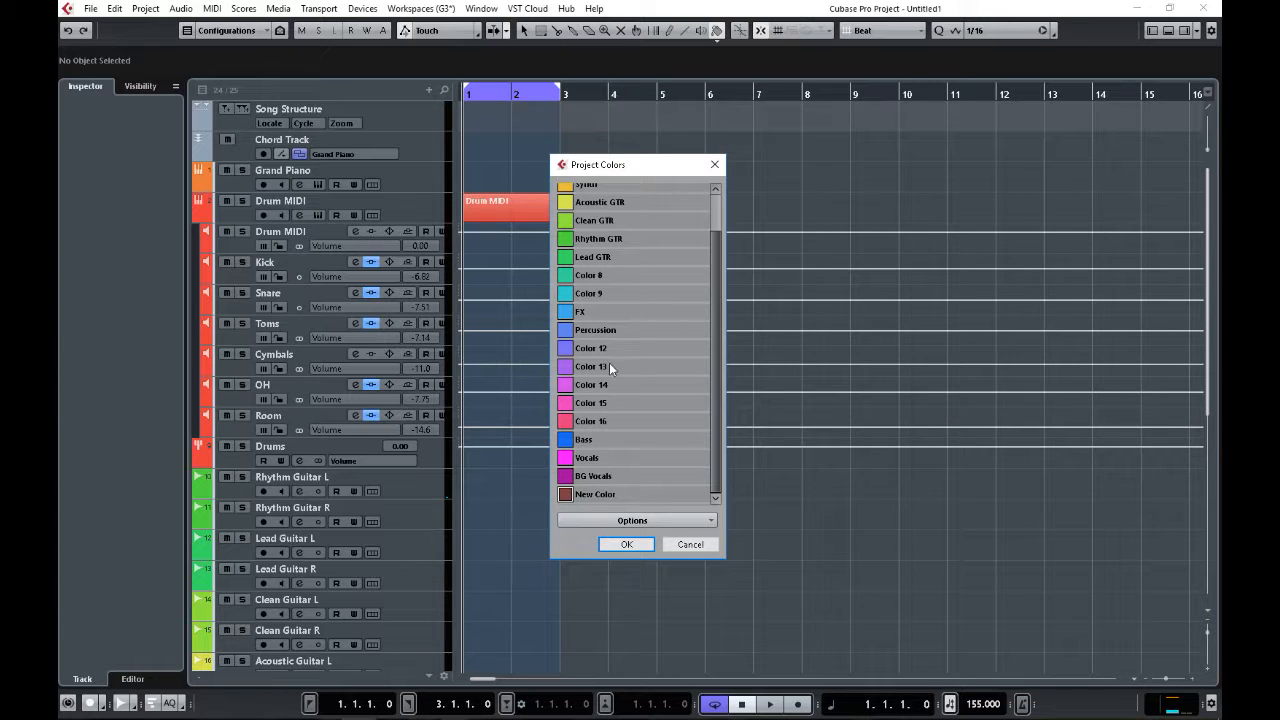
left_click(632, 520)
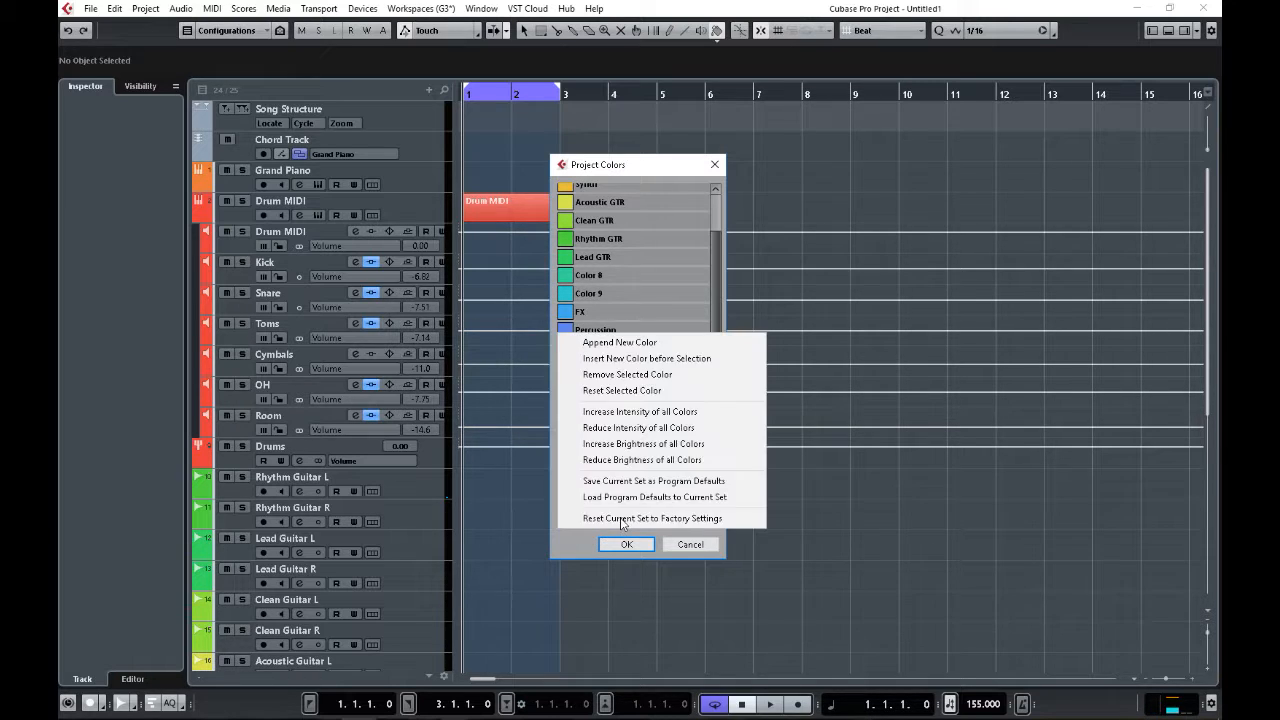
mouse_move(575, 555)
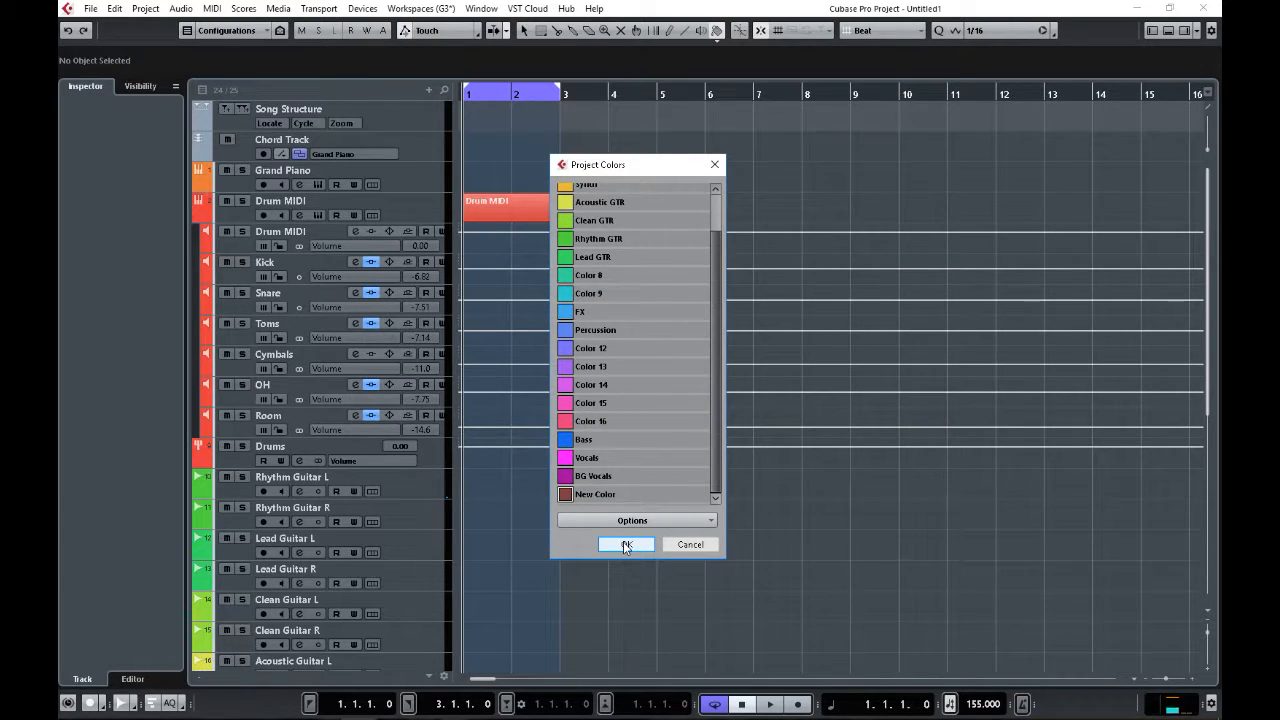
left_click(626, 544)
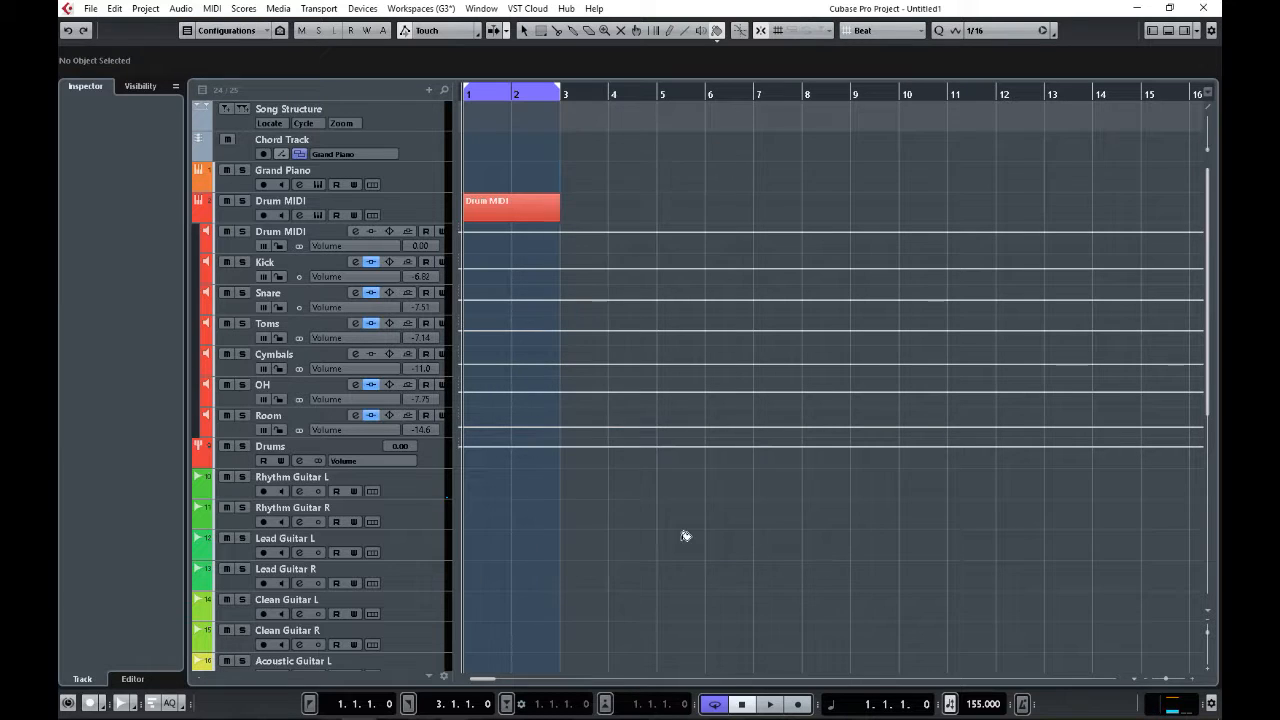